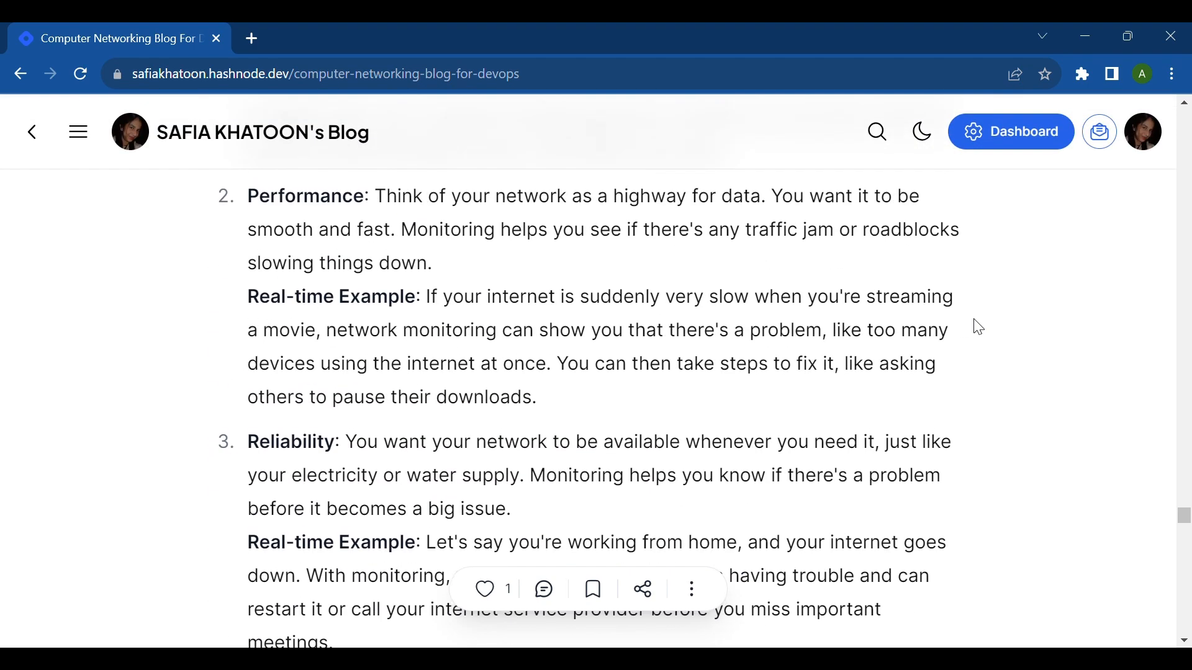
scroll(down, 3)
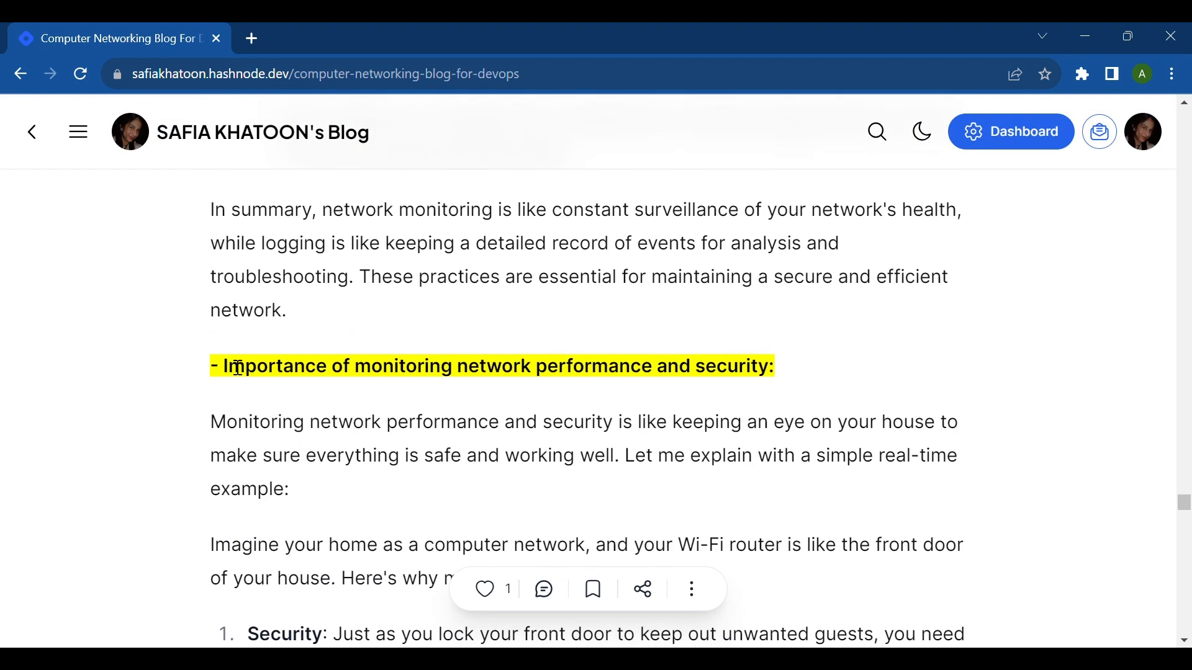
mouse_move(488, 383)
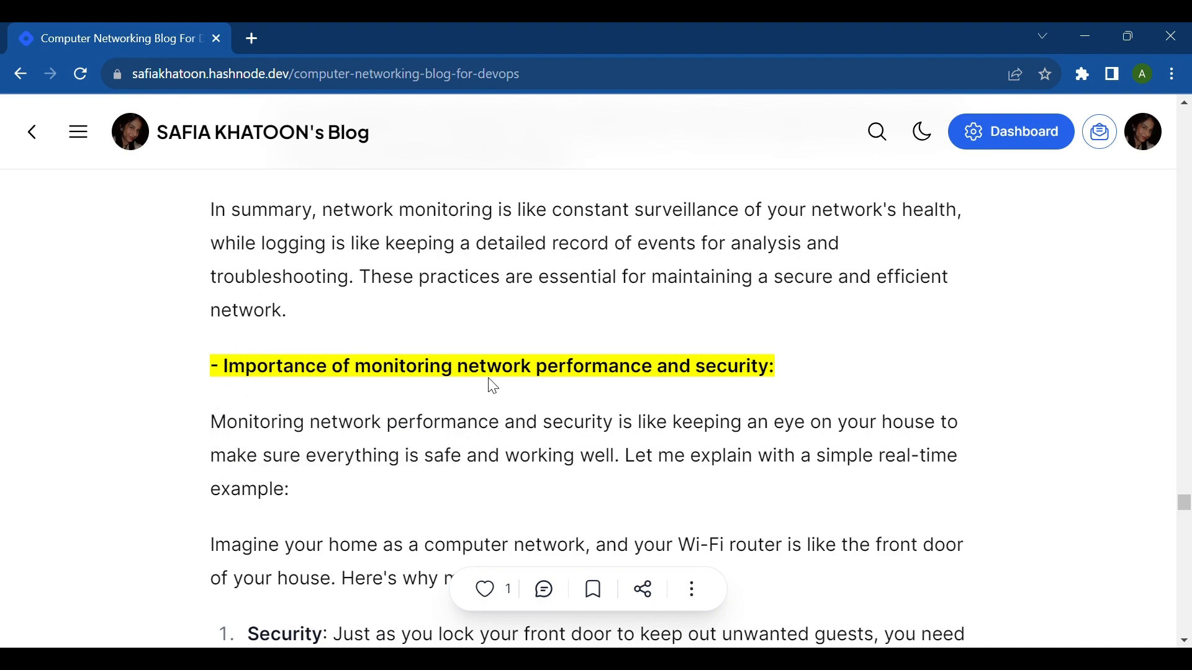
scroll(down, 3)
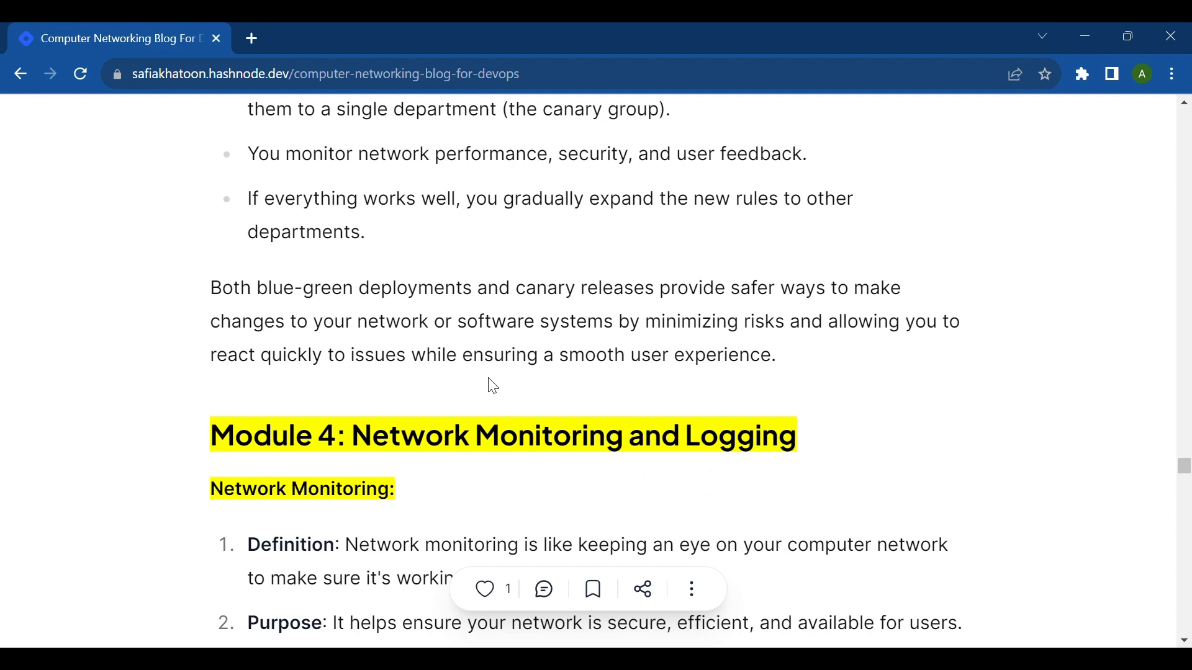
scroll(down, 3)
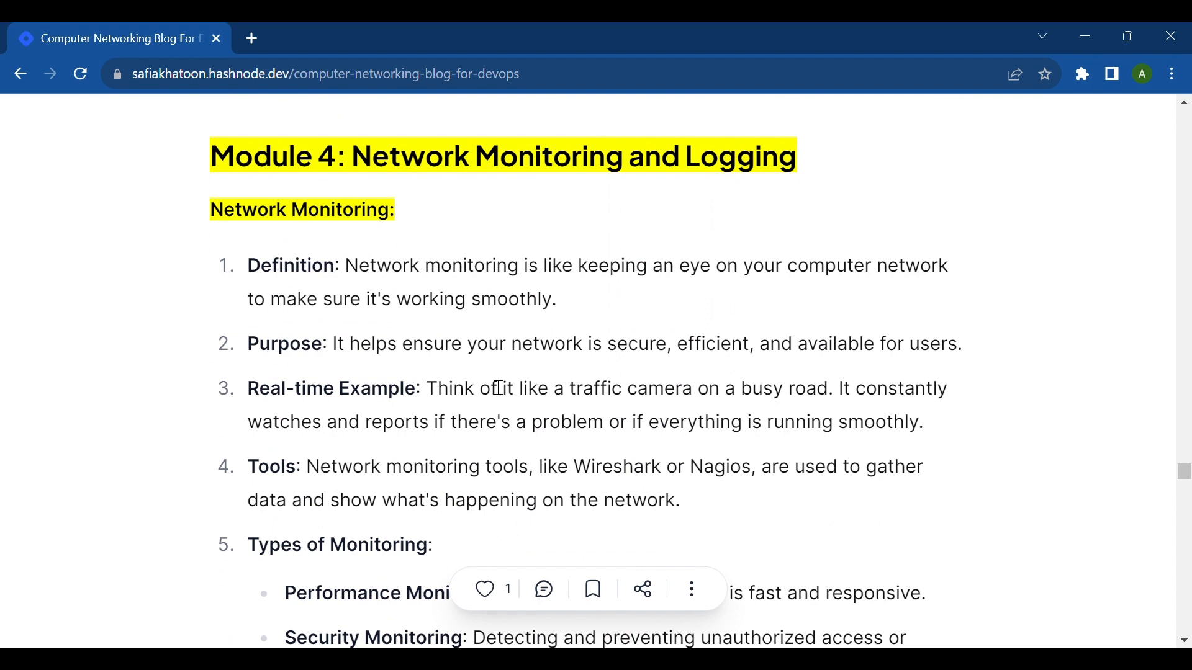
scroll(down, 3)
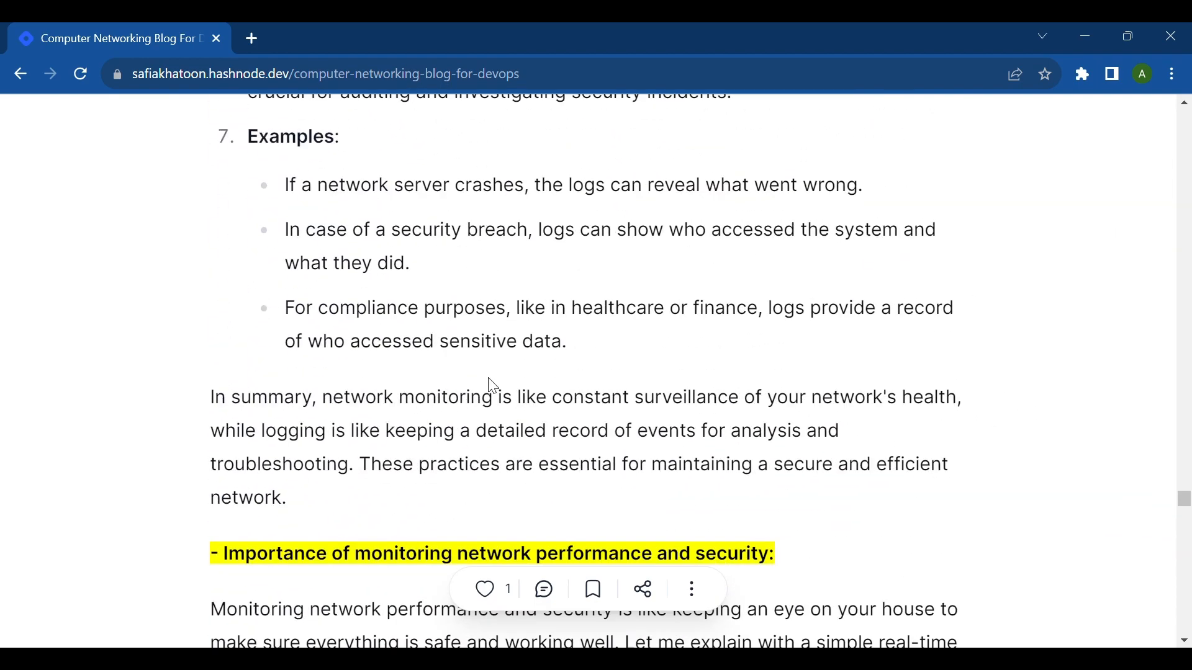
scroll(down, 3)
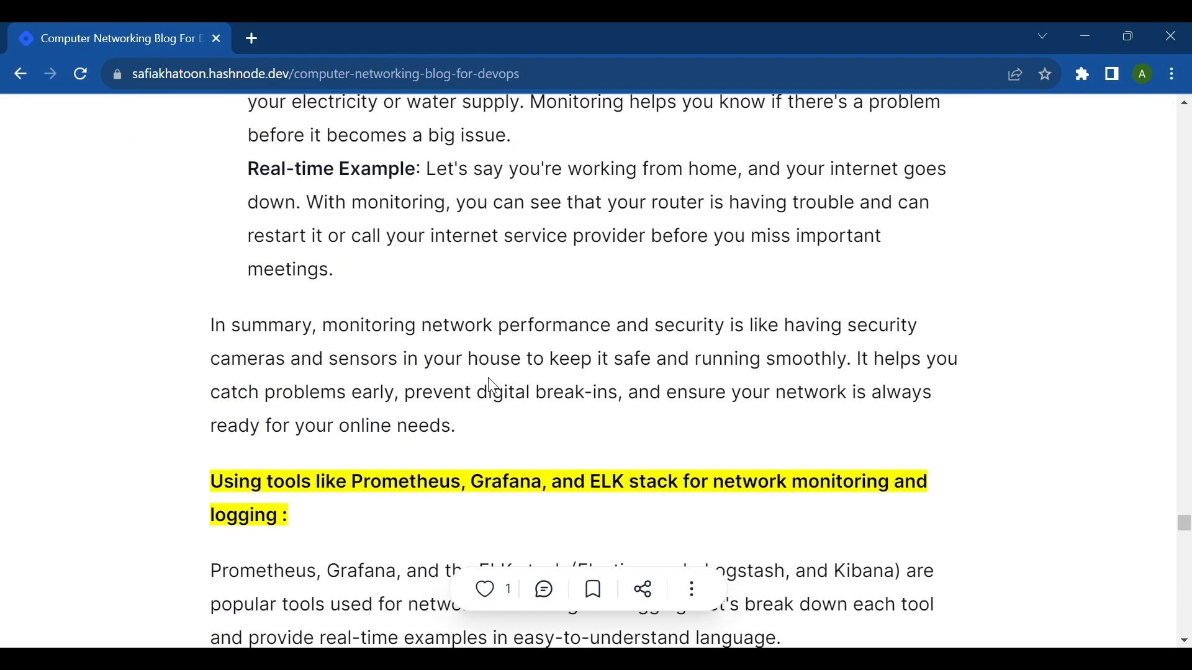
scroll(down, 3)
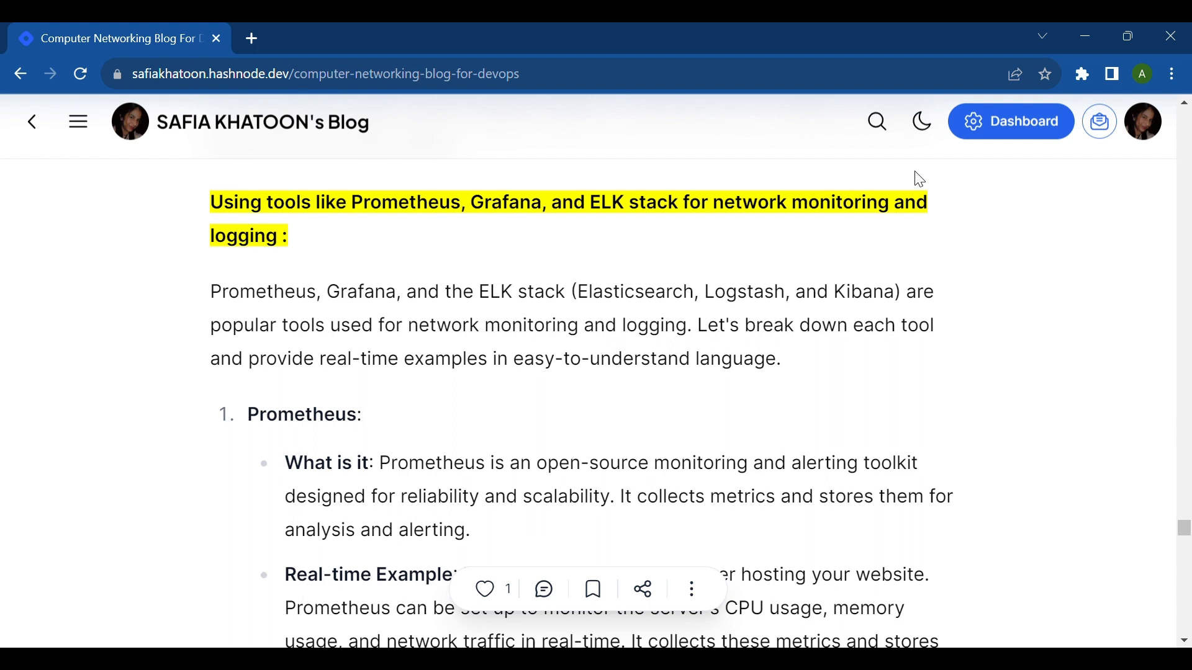
scroll(down, 3)
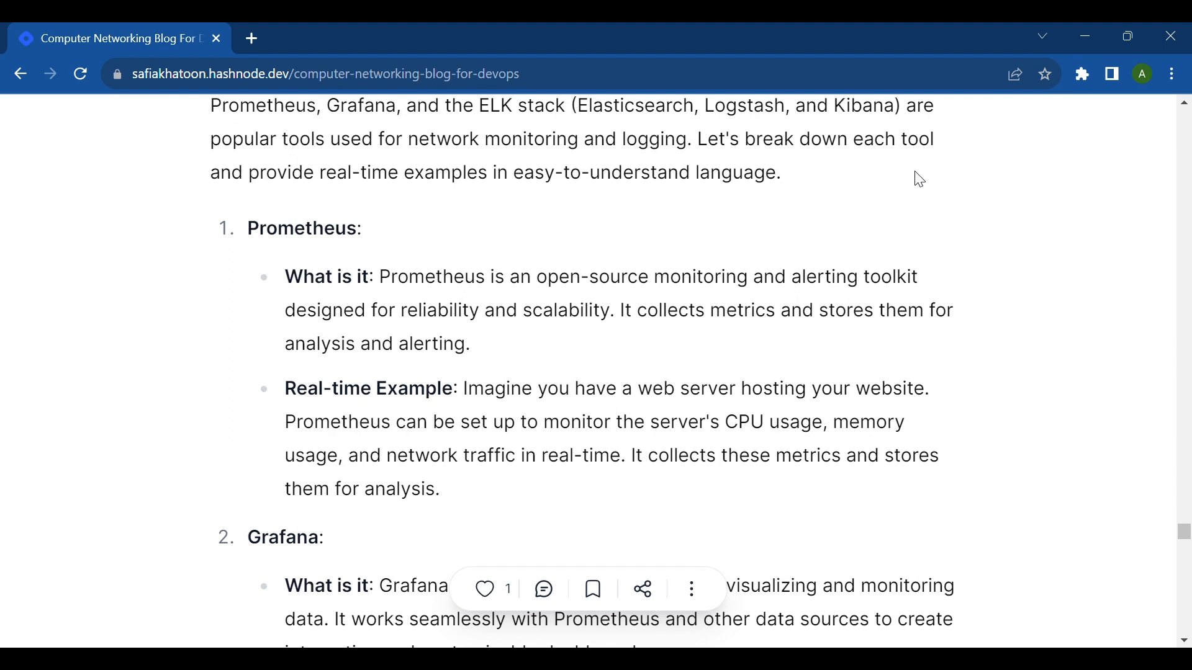
scroll(down, 3)
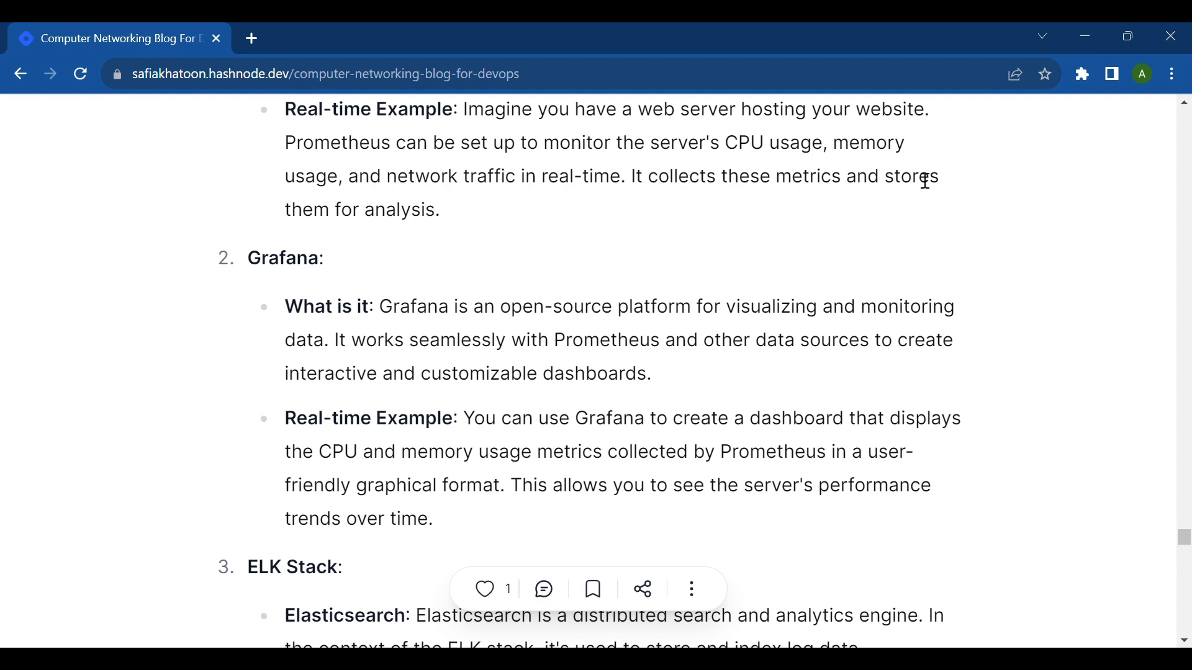
scroll(down, 3)
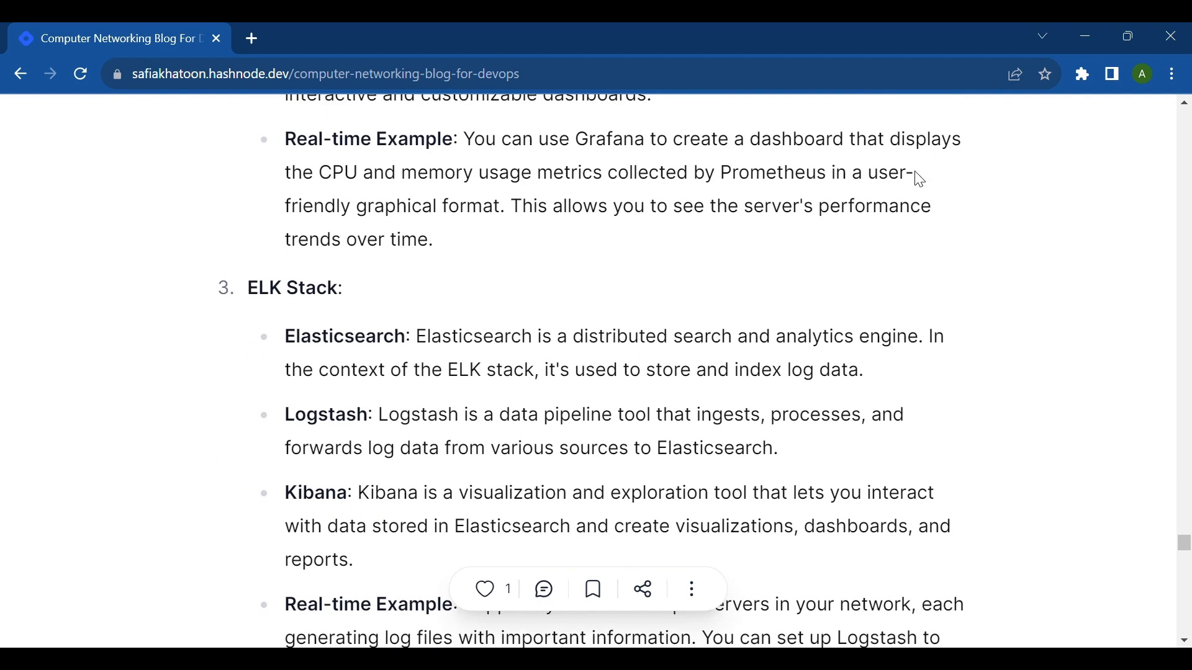
scroll(down, 3)
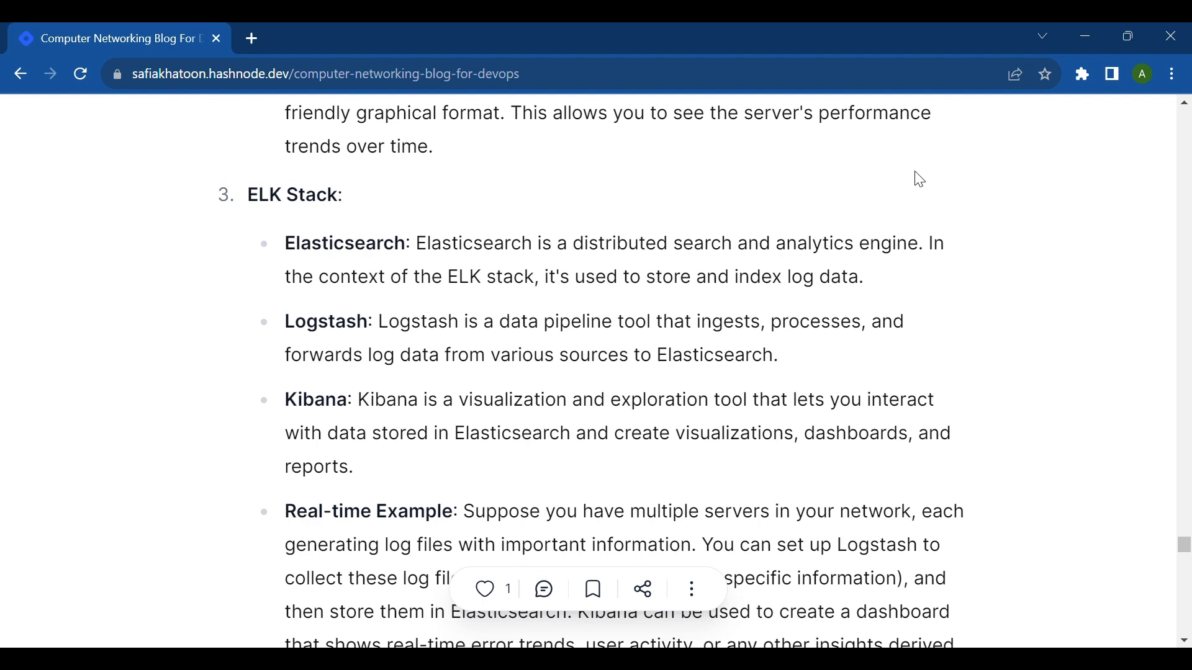
scroll(down, 3)
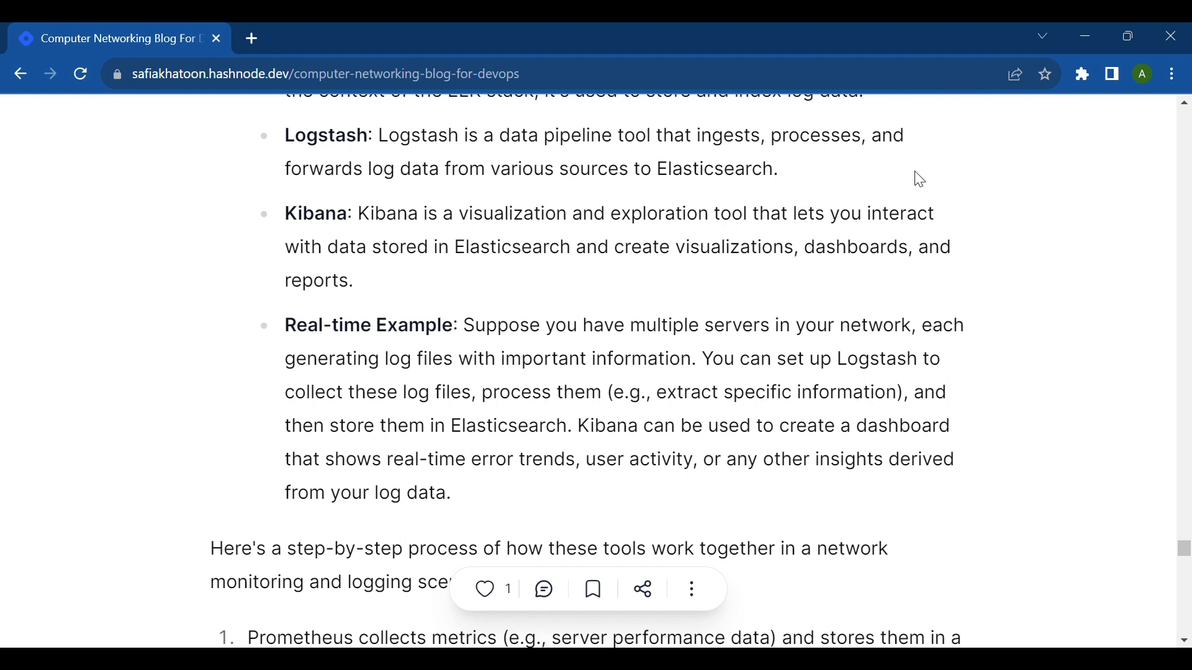
scroll(down, 3)
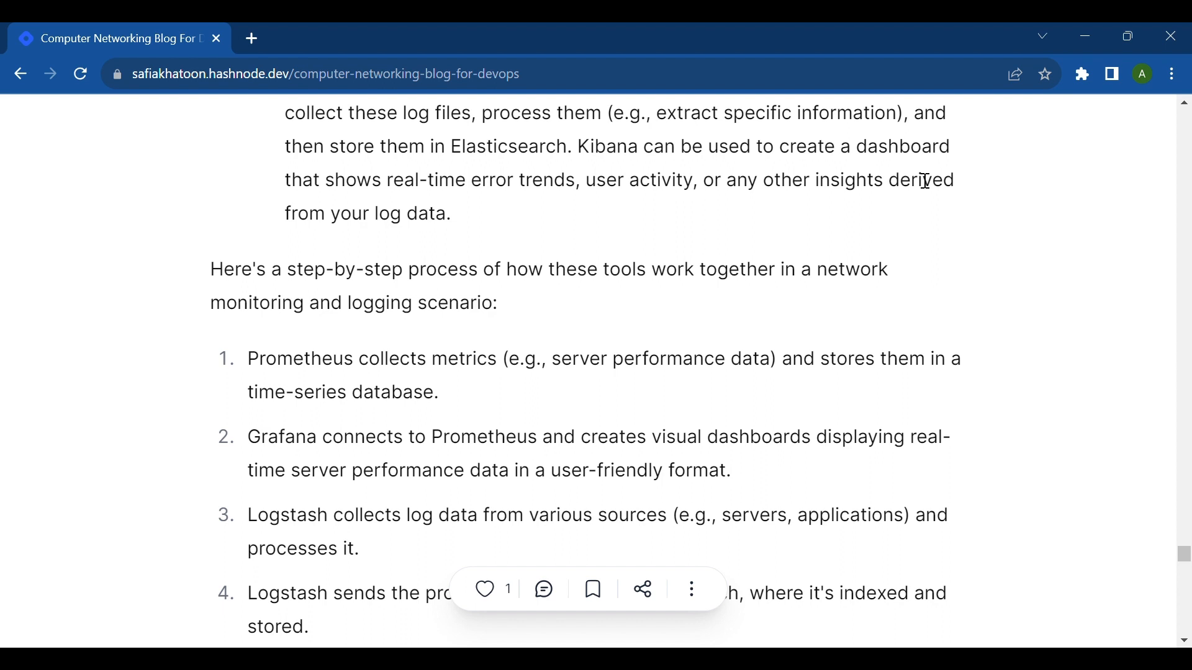
scroll(down, 3)
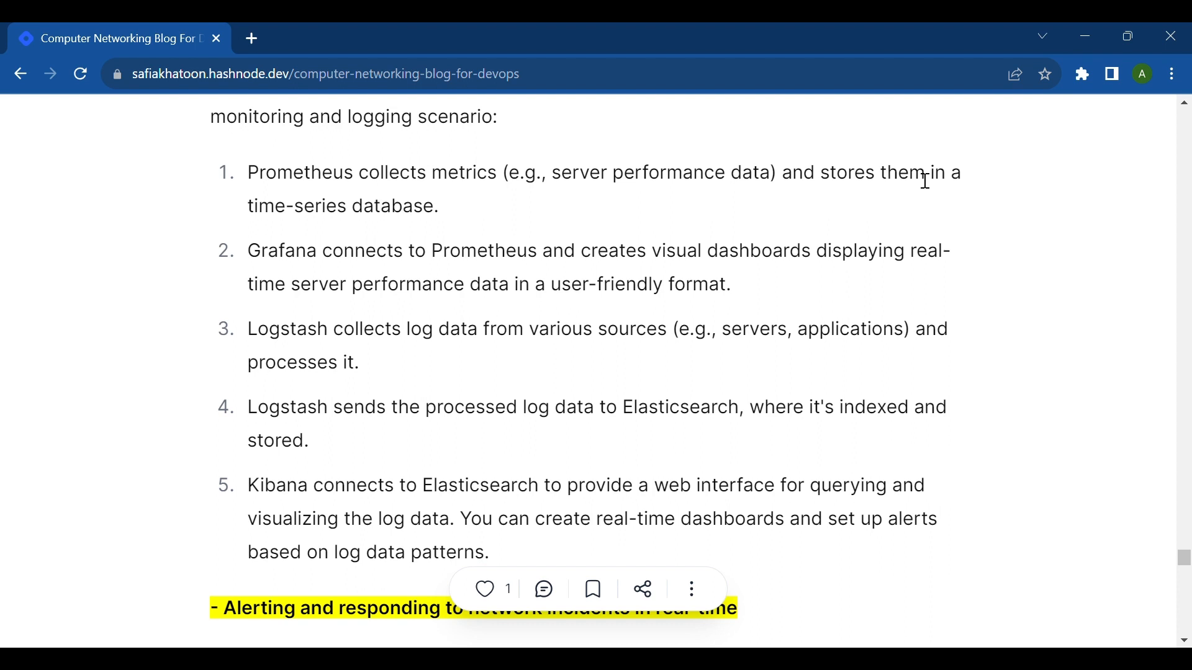
mouse_move(877, 214)
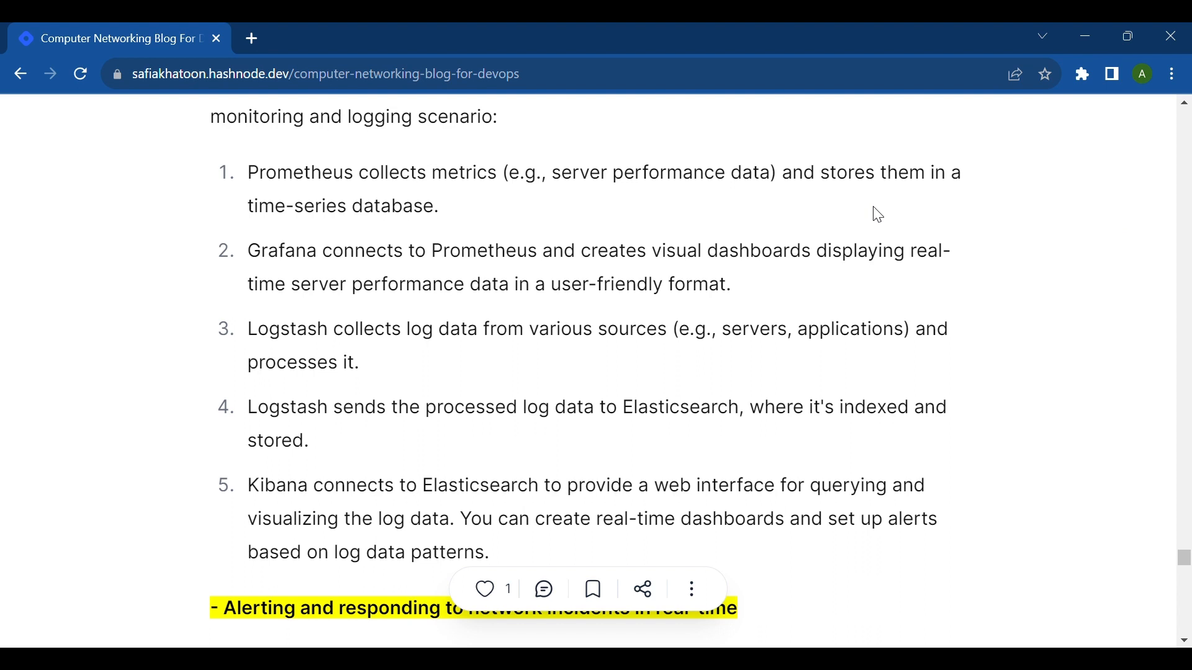
mouse_move(904, 196)
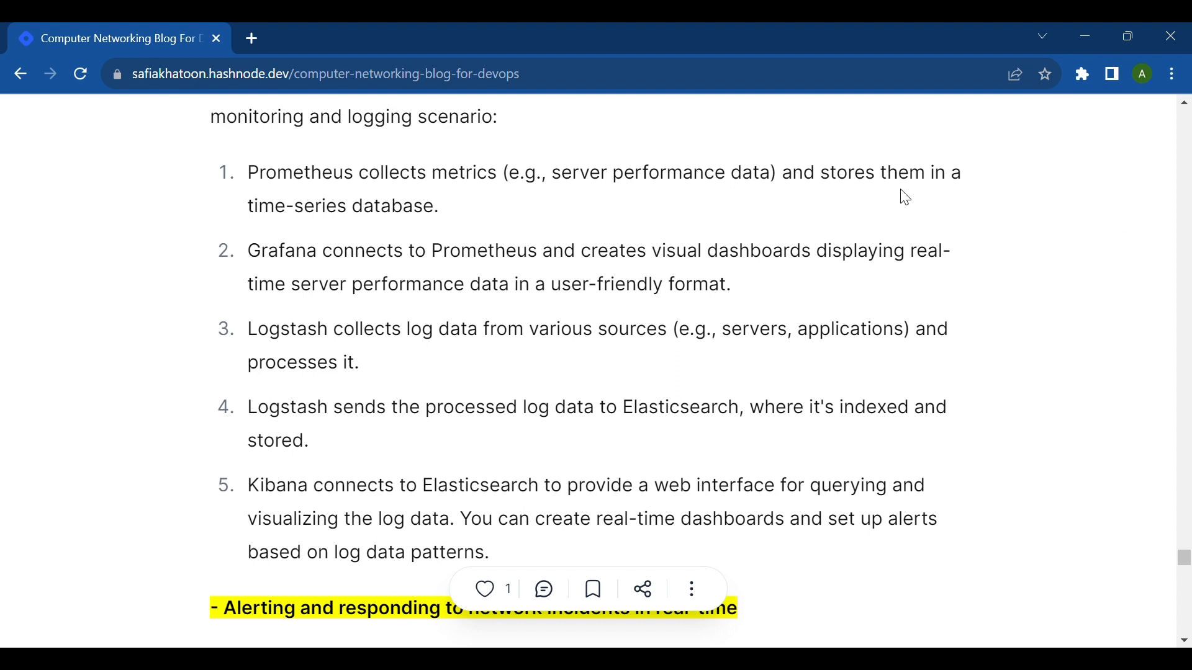
mouse_move(1145, 363)
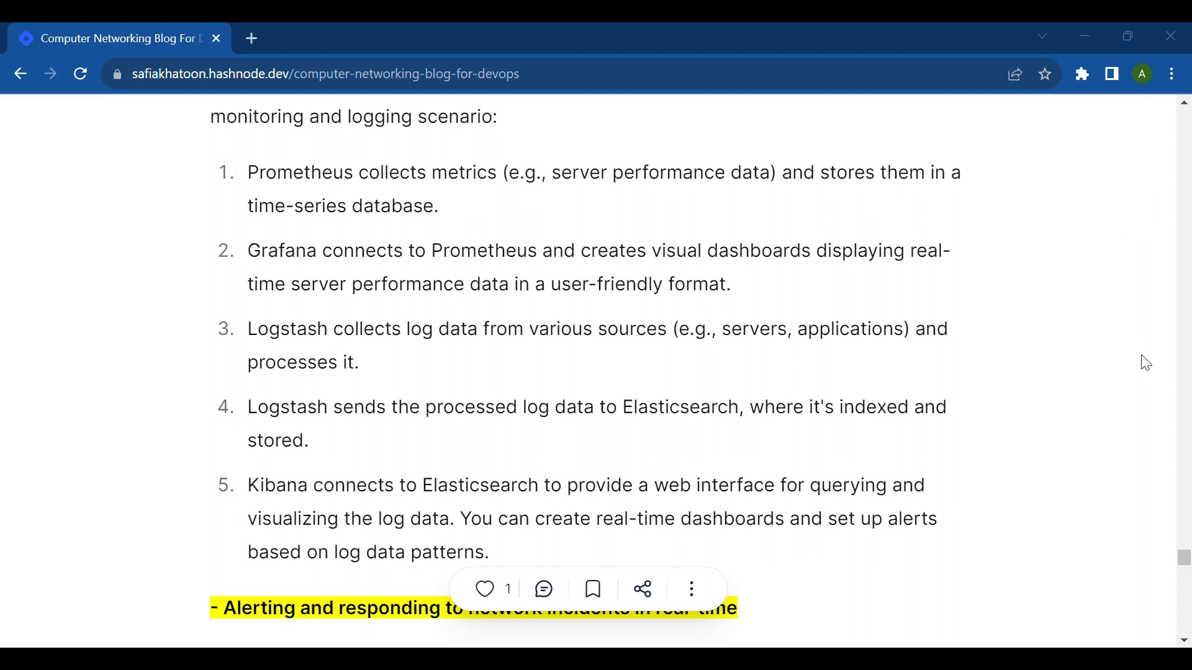
mouse_move(1154, 490)
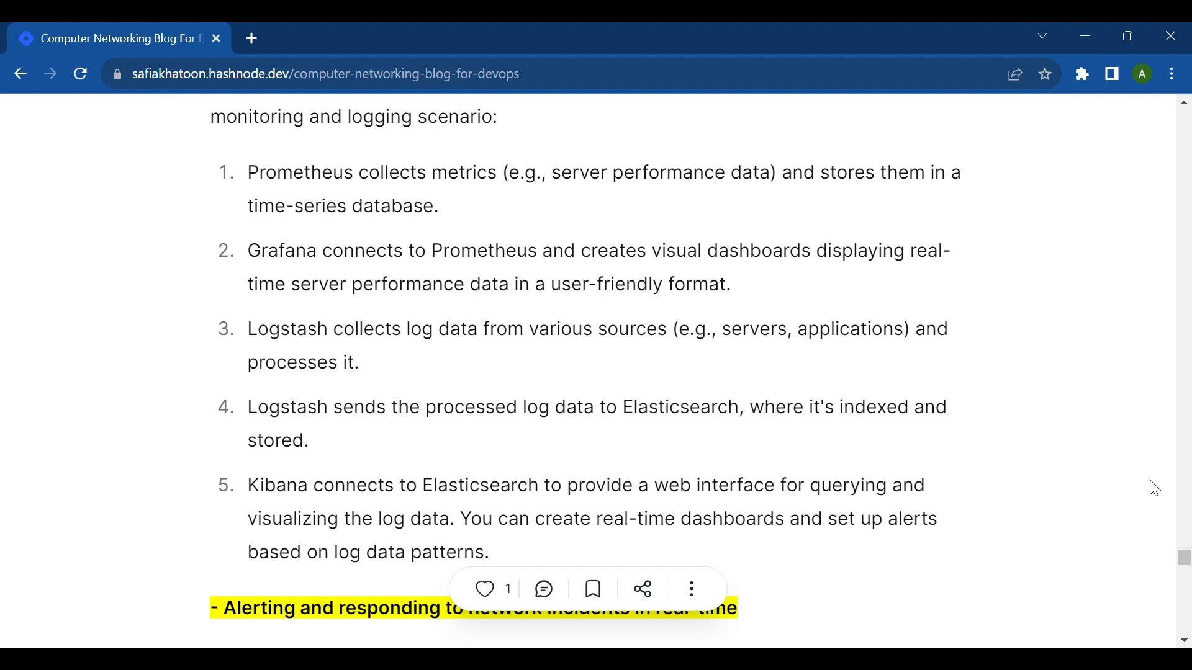
scroll(down, 3)
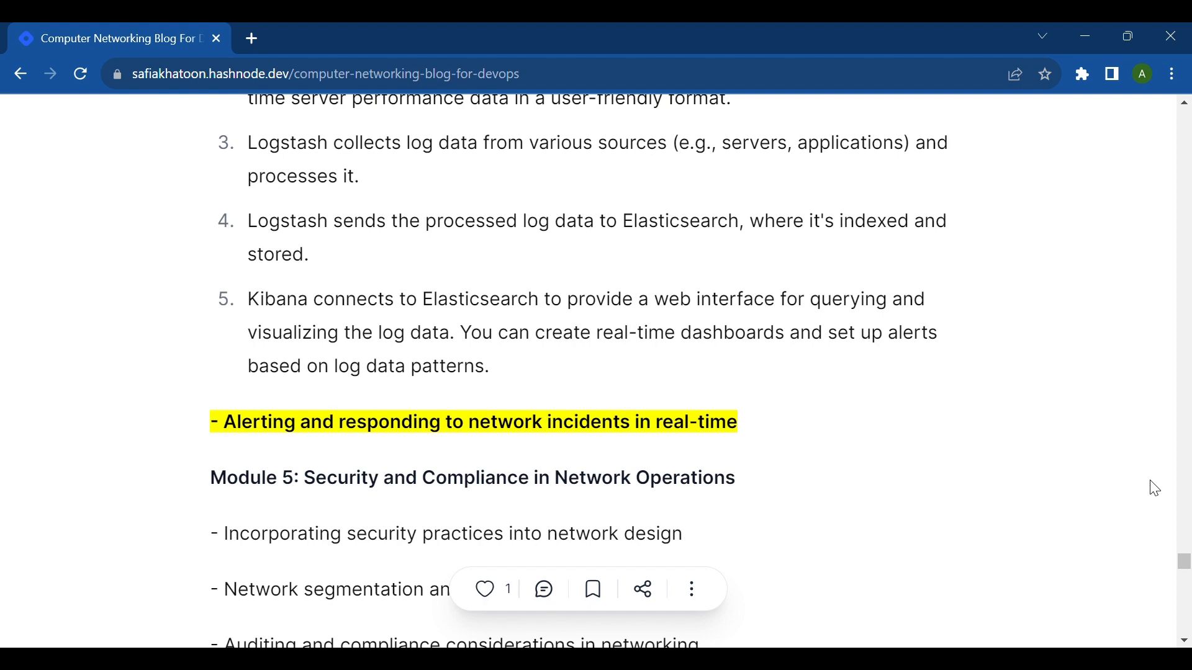
scroll(up, 3)
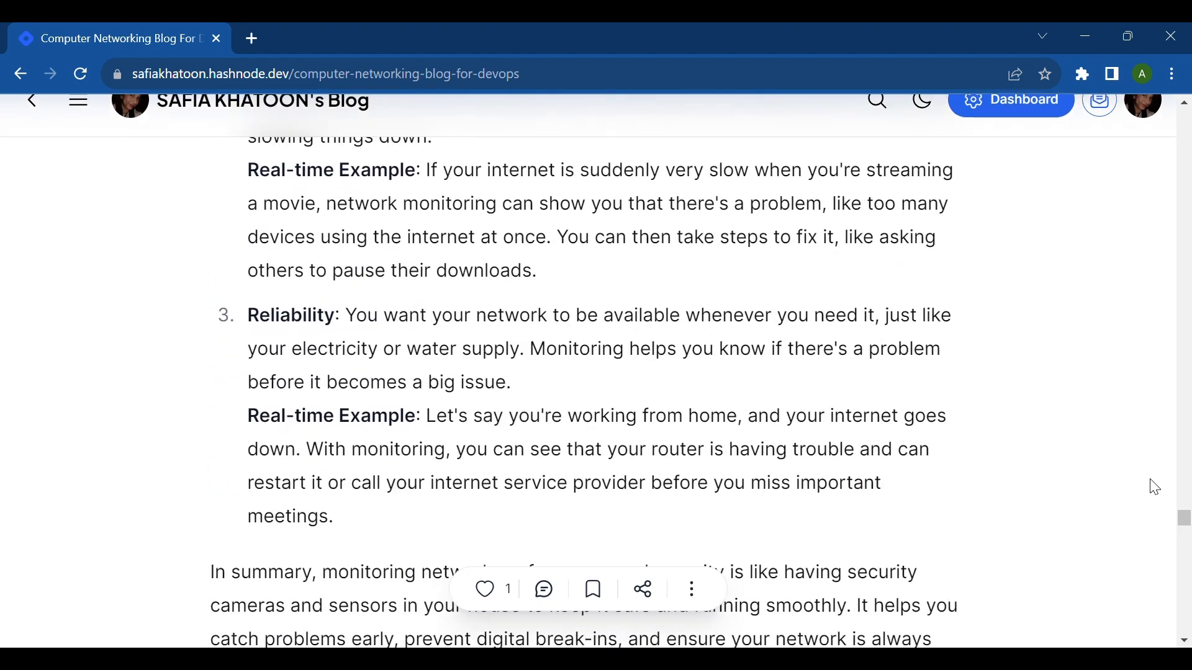
scroll(down, 3)
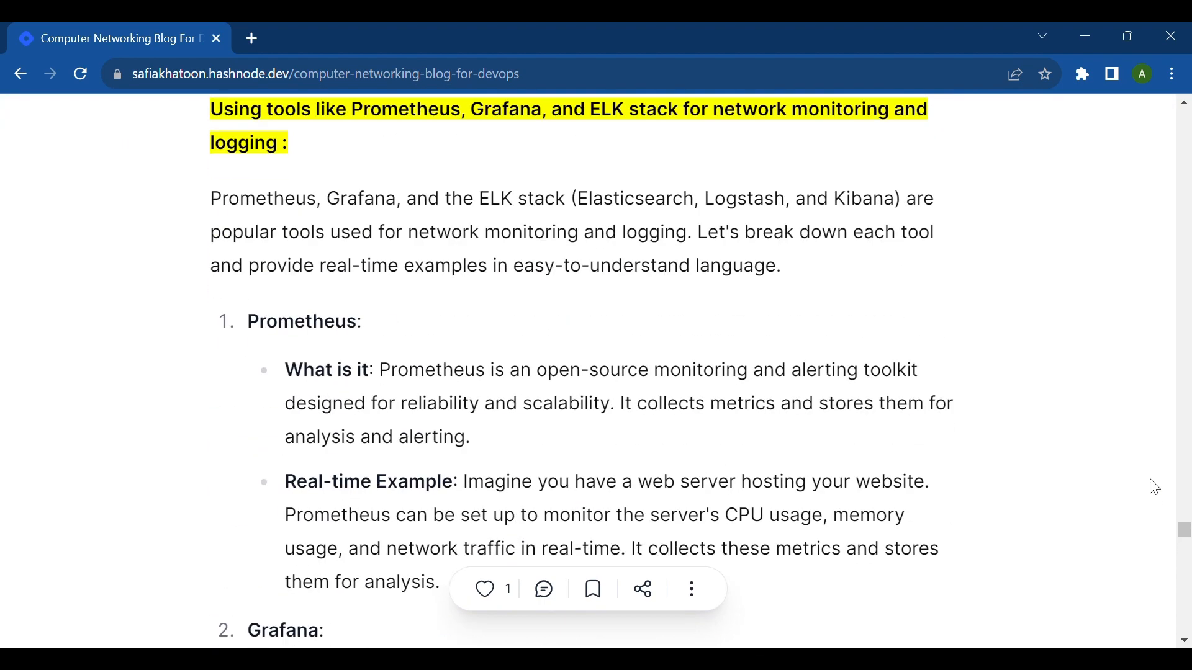
scroll(down, 3)
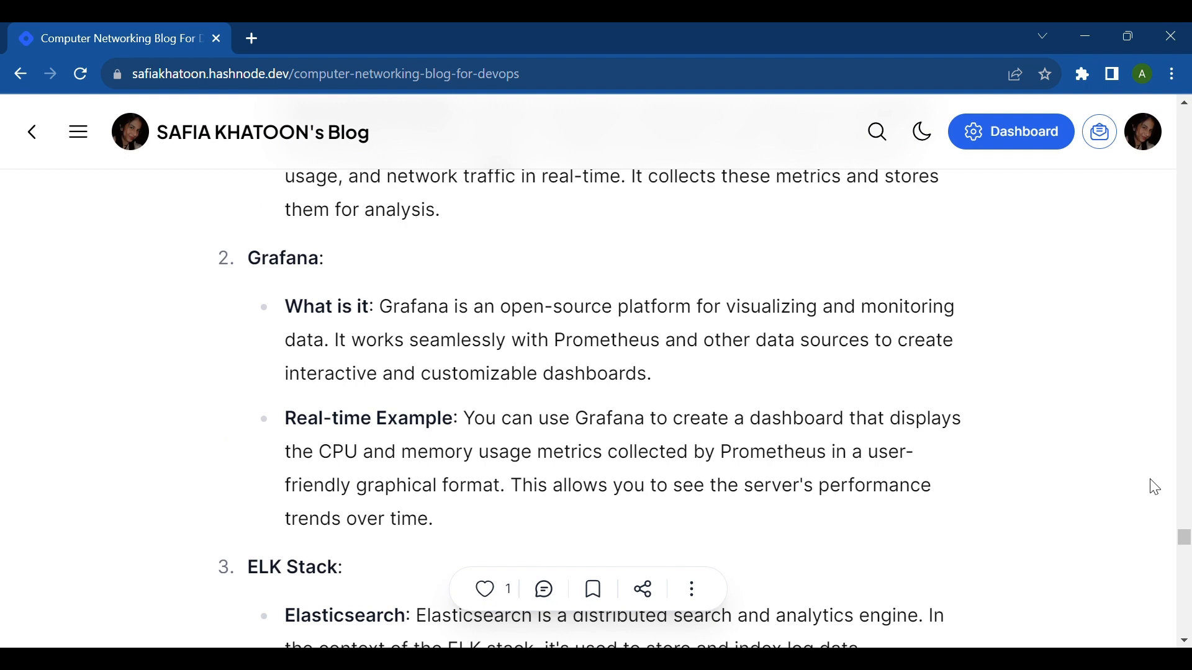
scroll(down, 3)
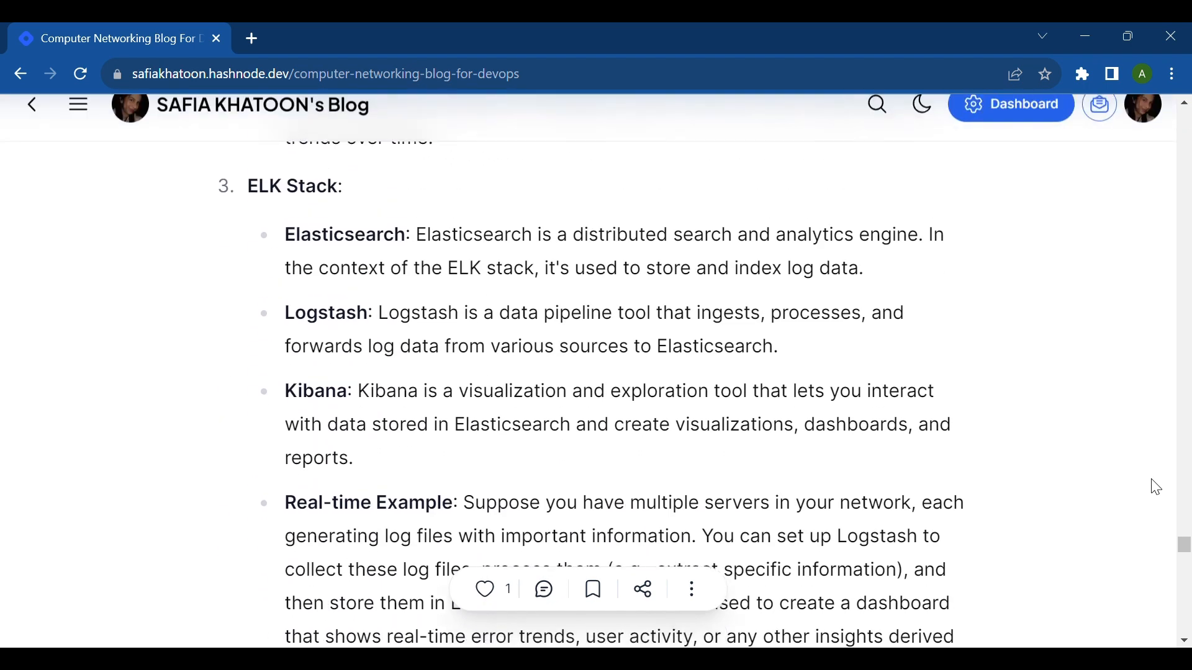
scroll(up, 3)
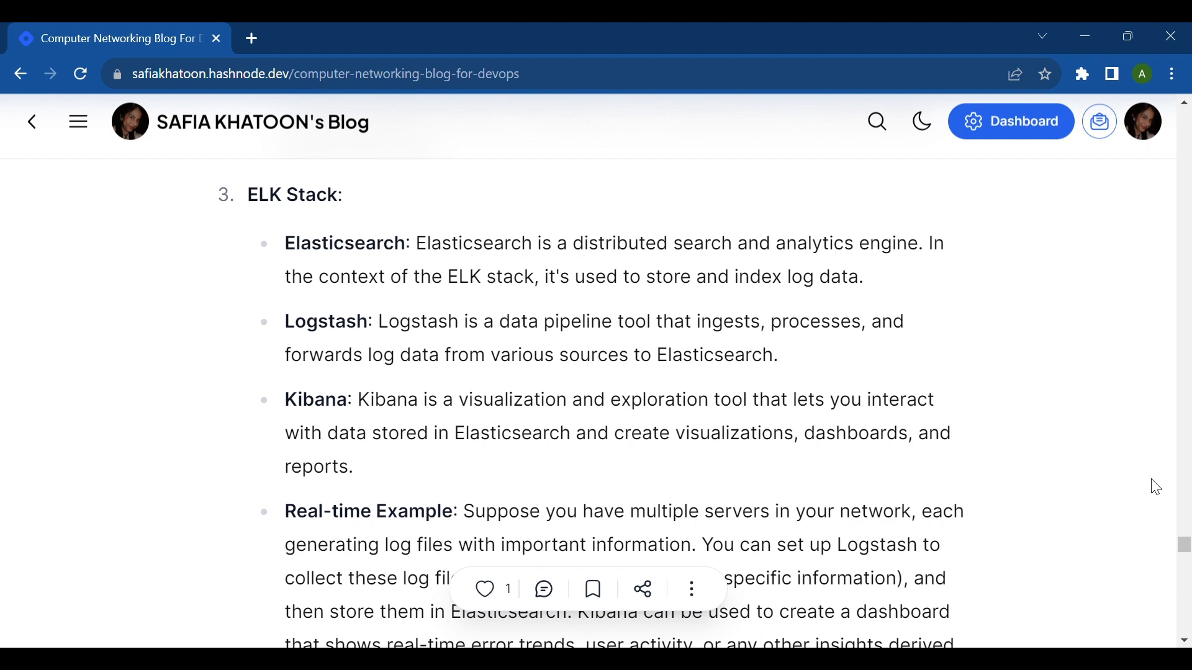
scroll(down, 3)
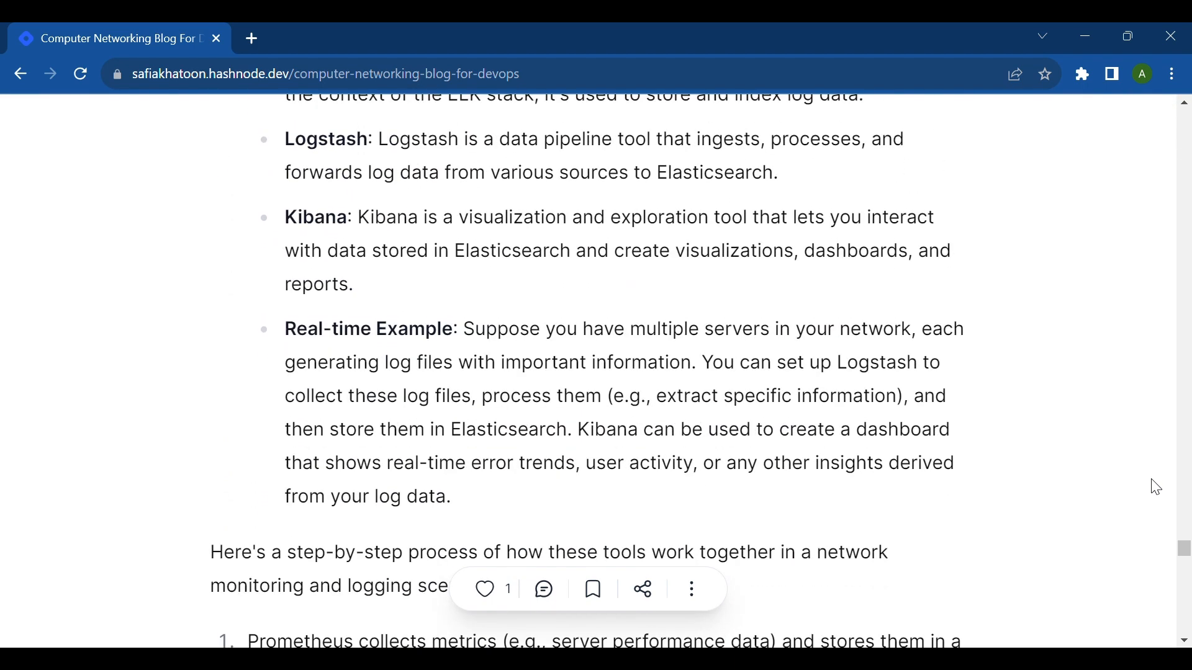
scroll(up, 3)
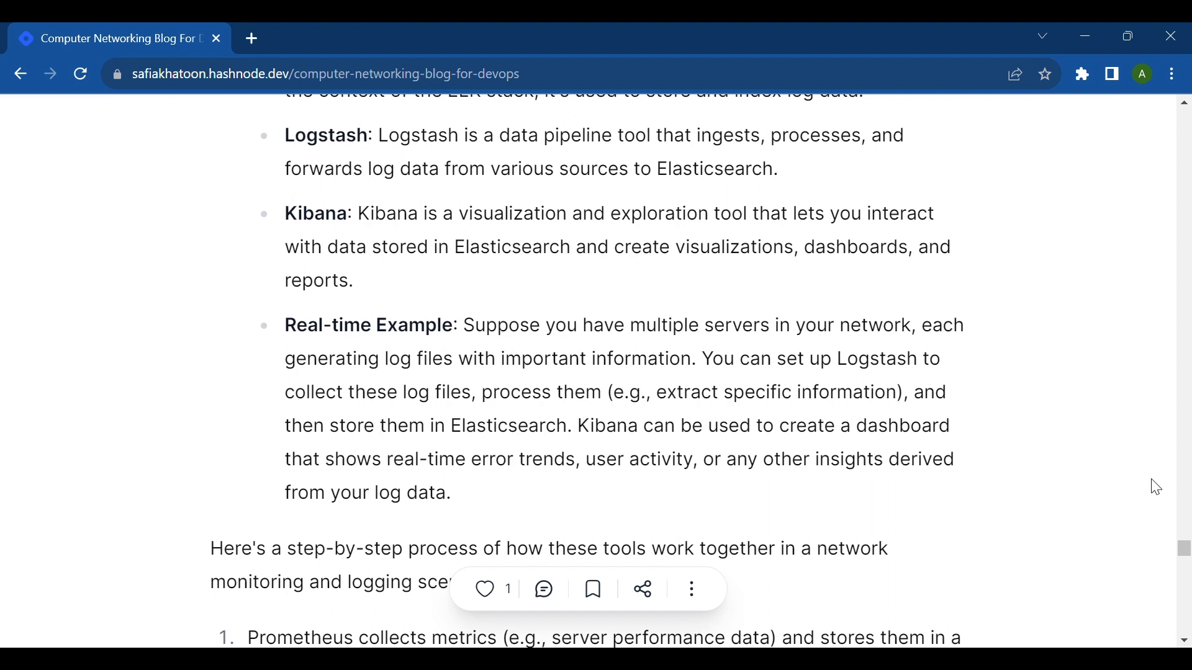
mouse_move(955, 257)
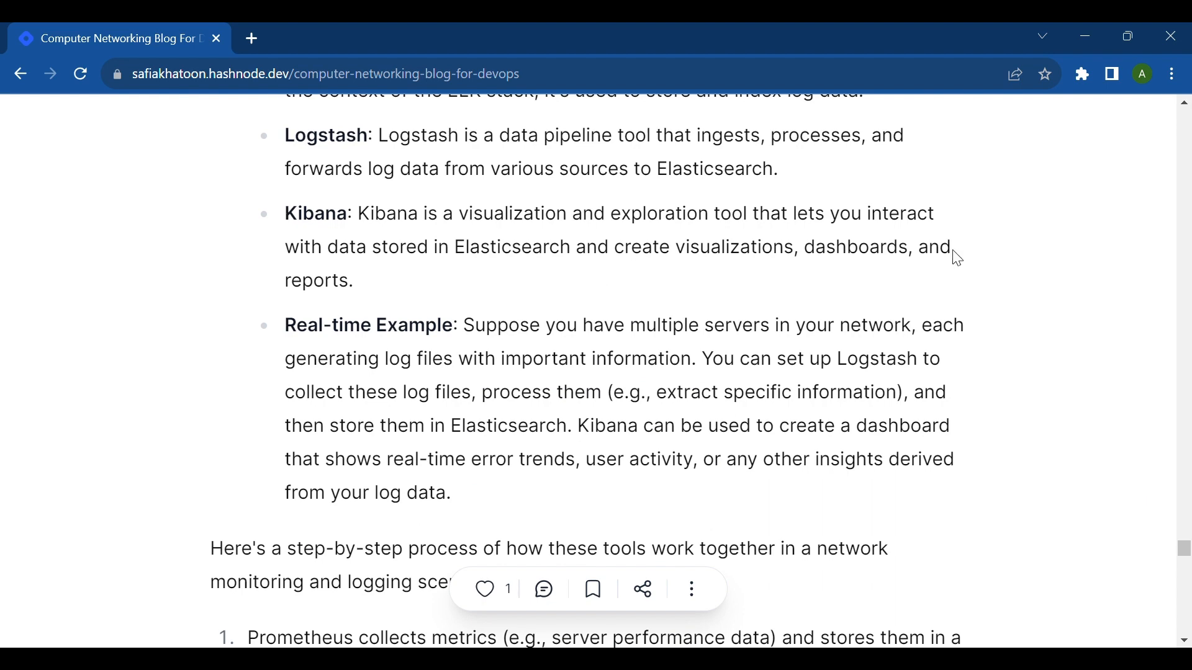
scroll(up, 3)
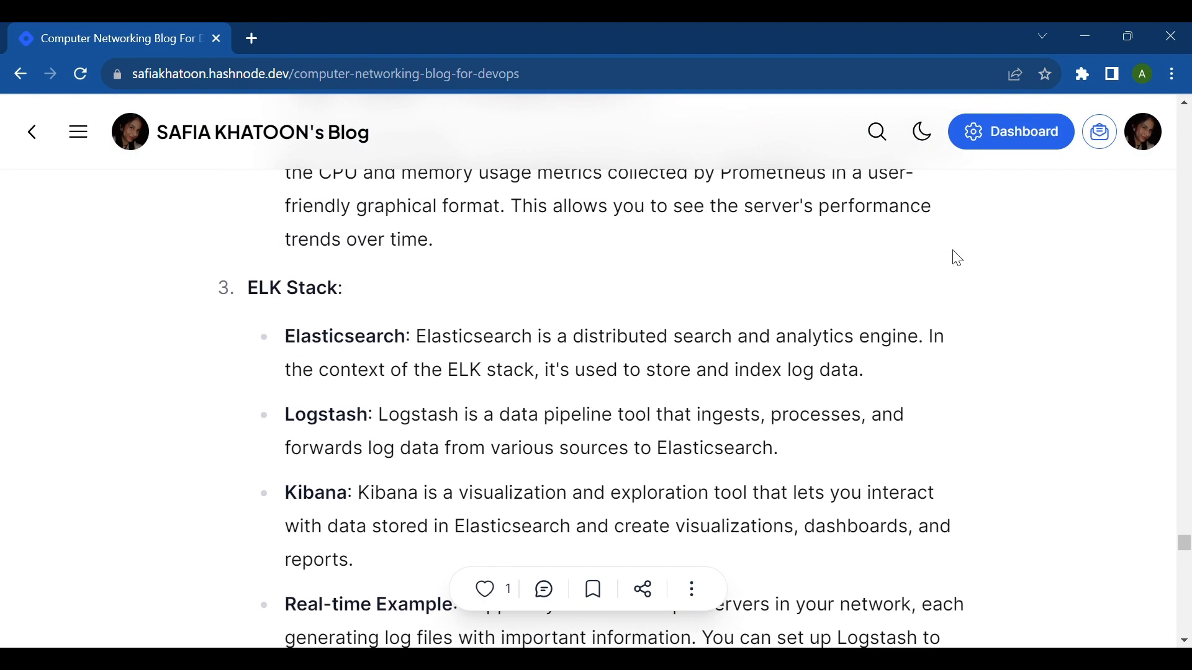
scroll(up, 3)
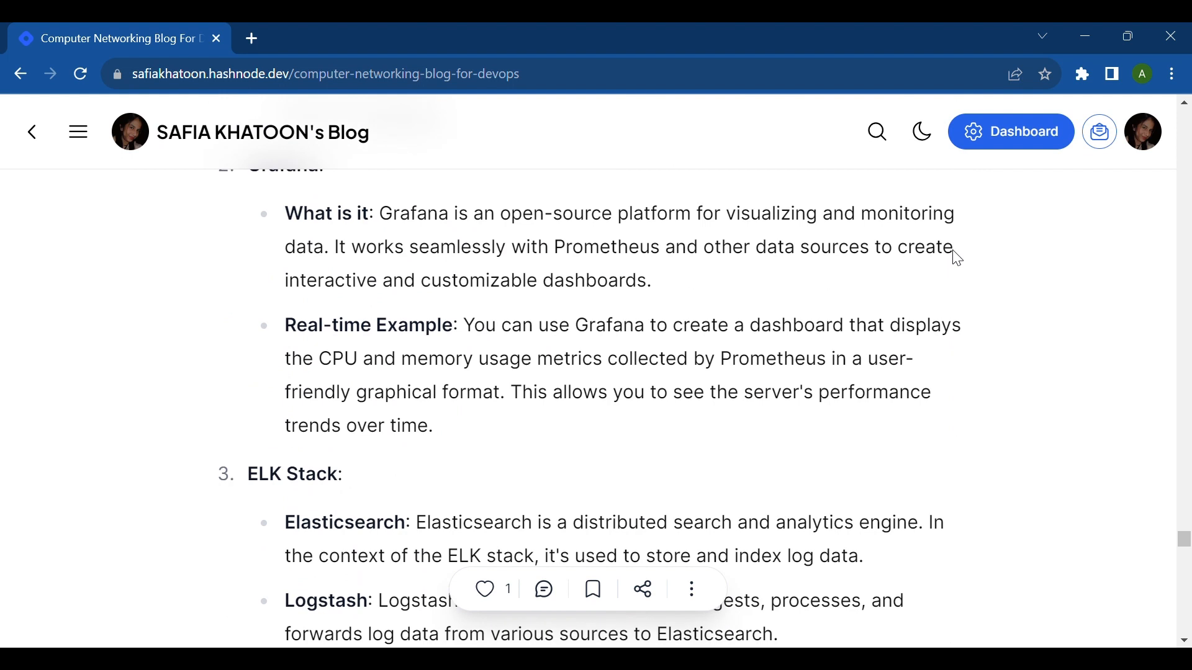
mouse_move(960, 258)
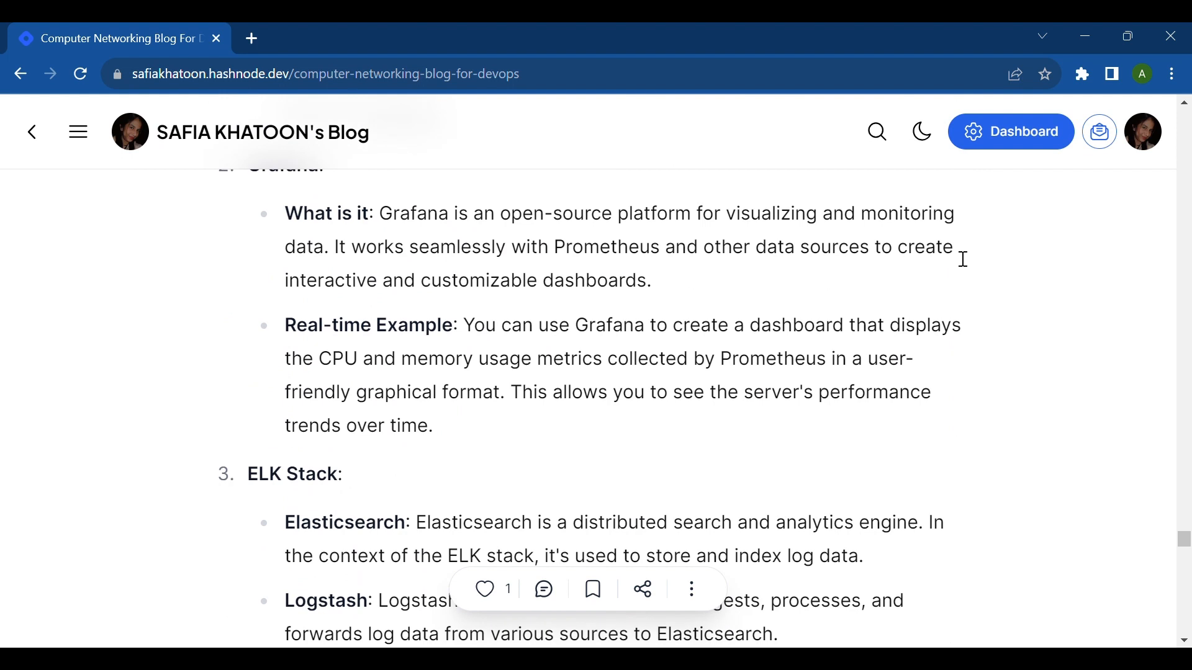
scroll(up, 3)
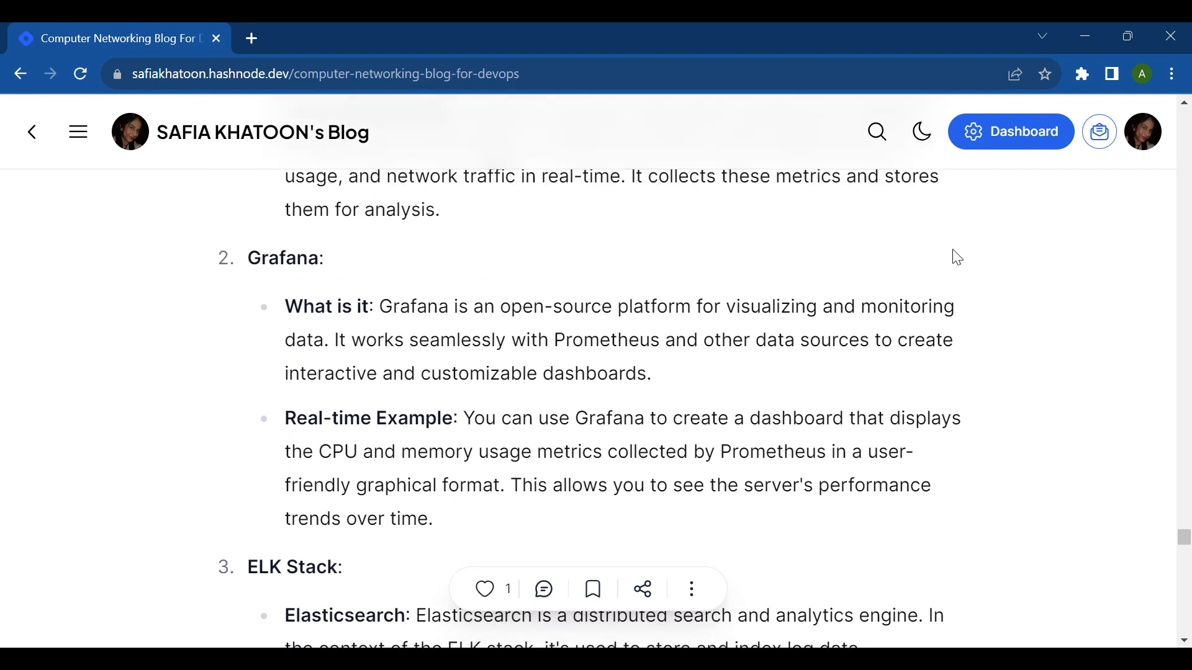
scroll(up, 3)
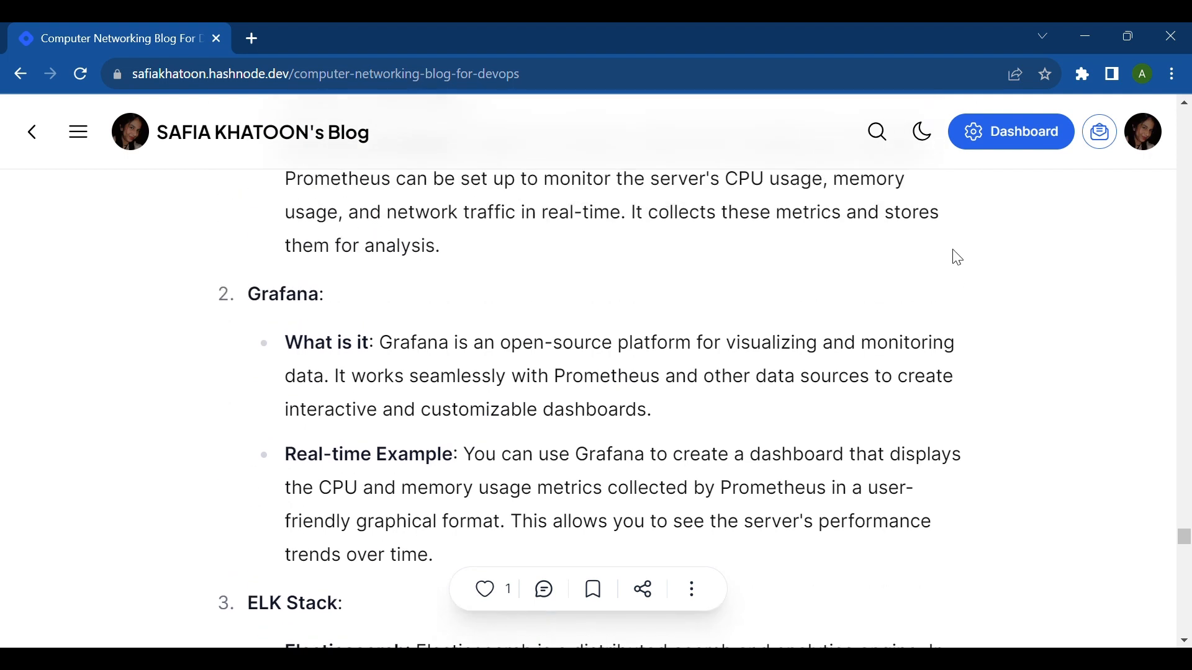
scroll(up, 3)
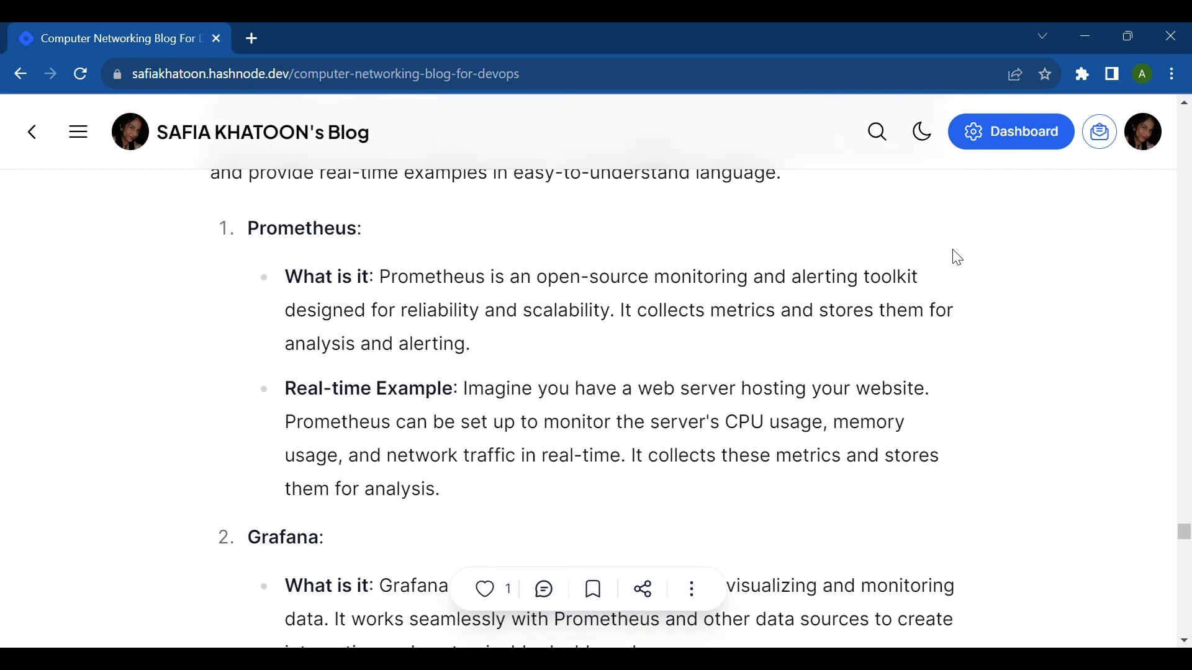
scroll(up, 3)
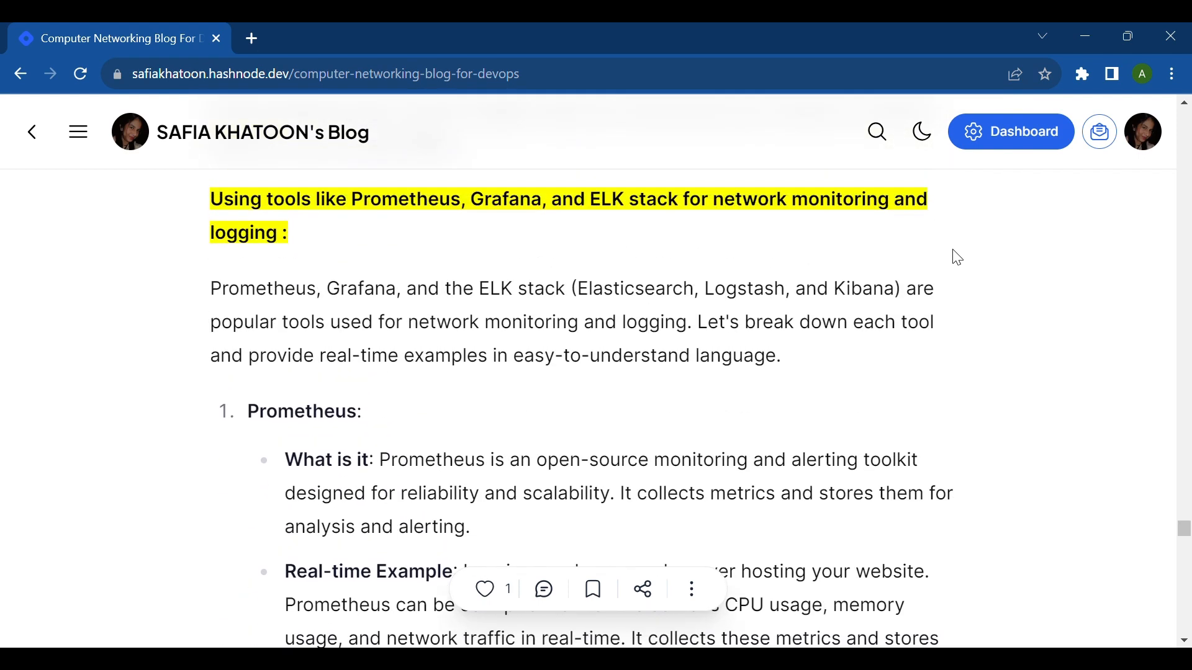